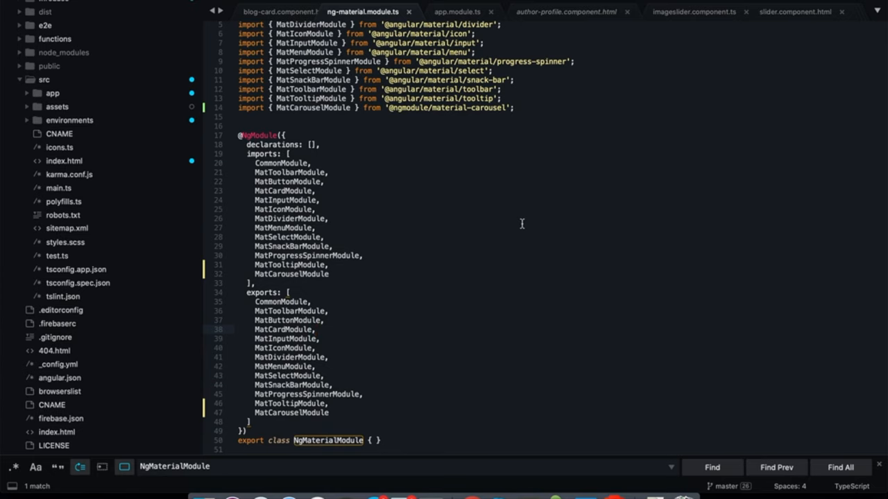
{"action": "scroll", "scroll_direction": "up", "scroll_amount": 3}
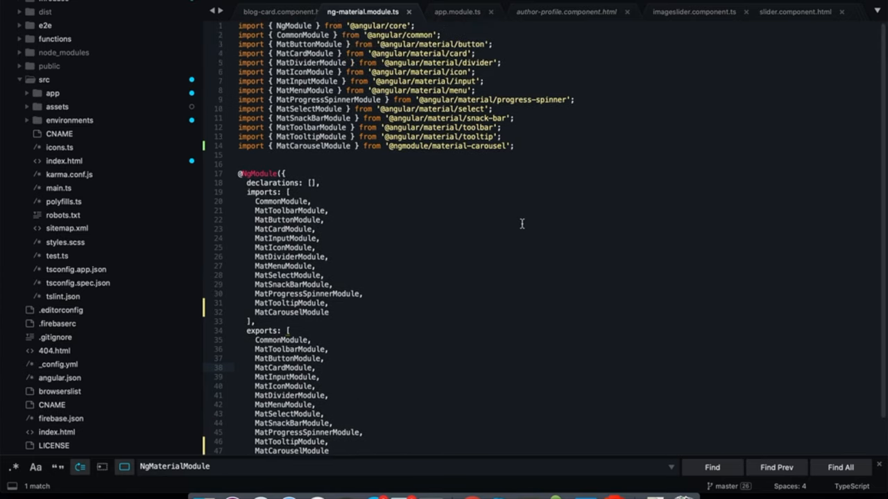
{"action": "mouse_move", "coordinate": [343, 225]}
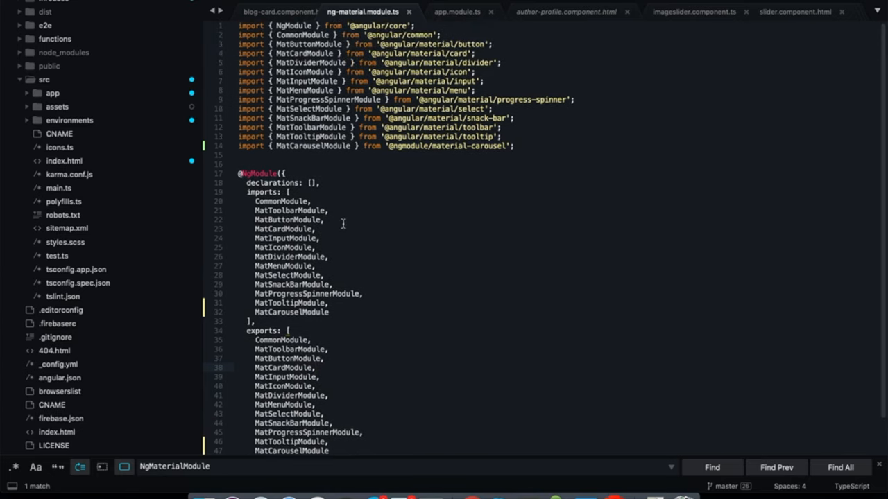
{"action": "left_click", "coordinate": [64, 52]}
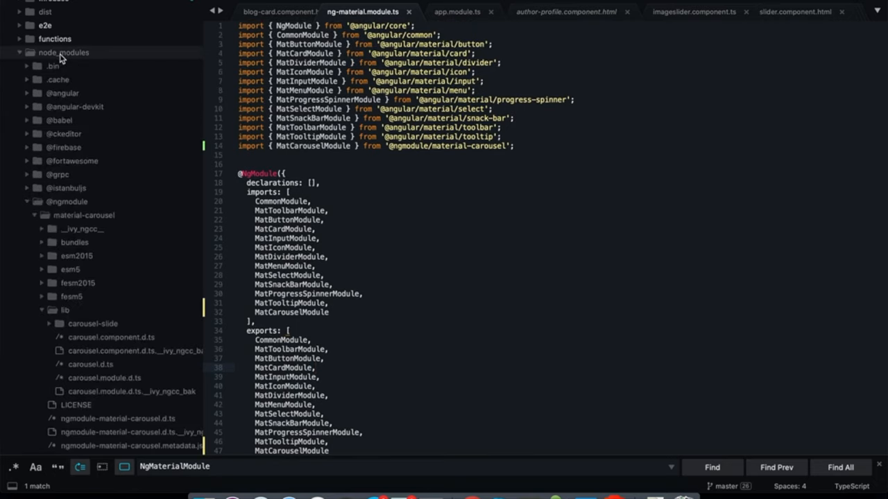
{"action": "mouse_move", "coordinate": [49, 211]}
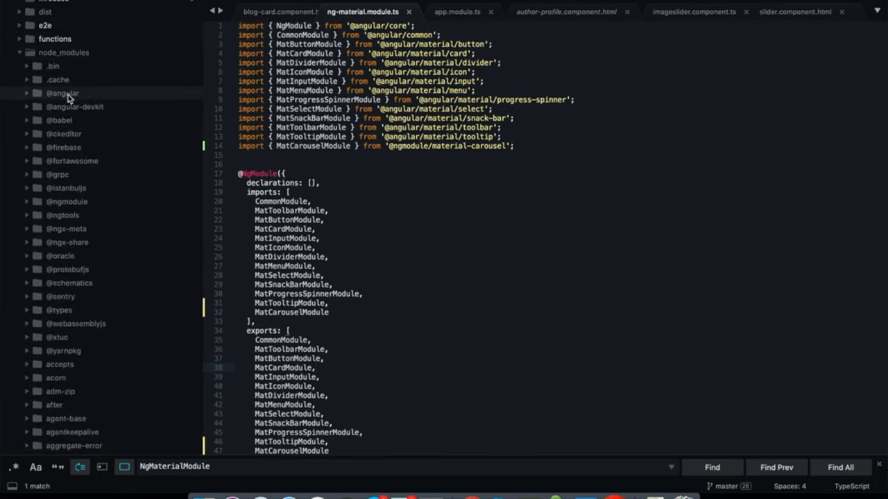
{"action": "left_click", "coordinate": [63, 93]}
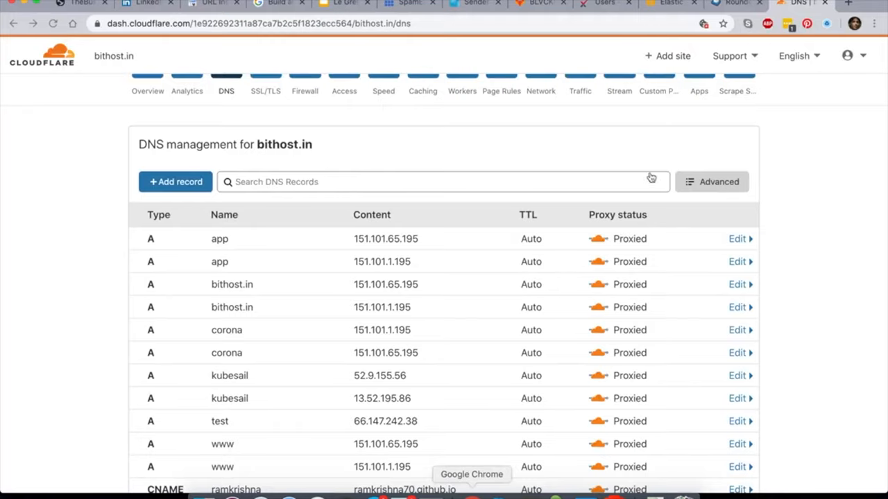
{"action": "left_click", "coordinate": [849, 2]}
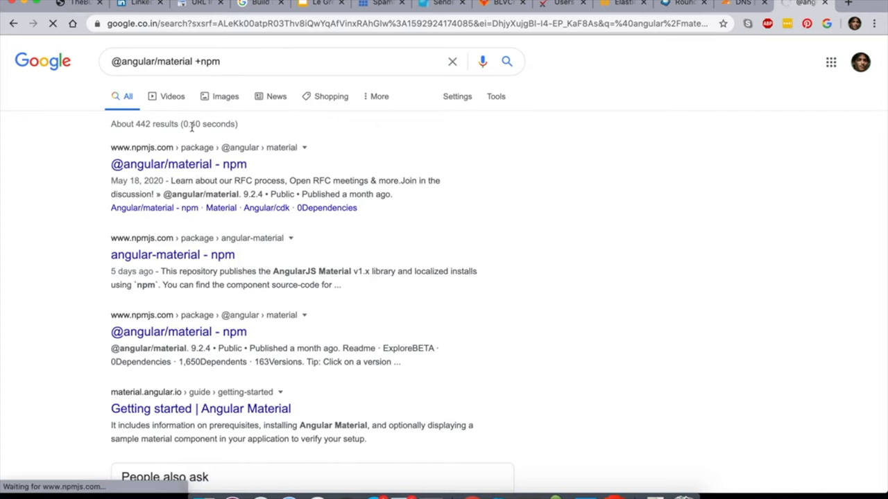
{"action": "mouse_move", "coordinate": [494, 214]}
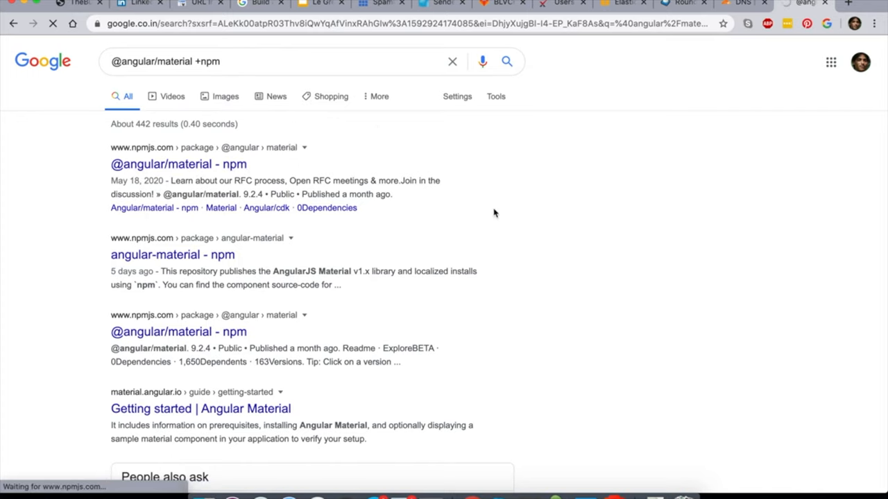
{"action": "left_click", "coordinate": [178, 164]}
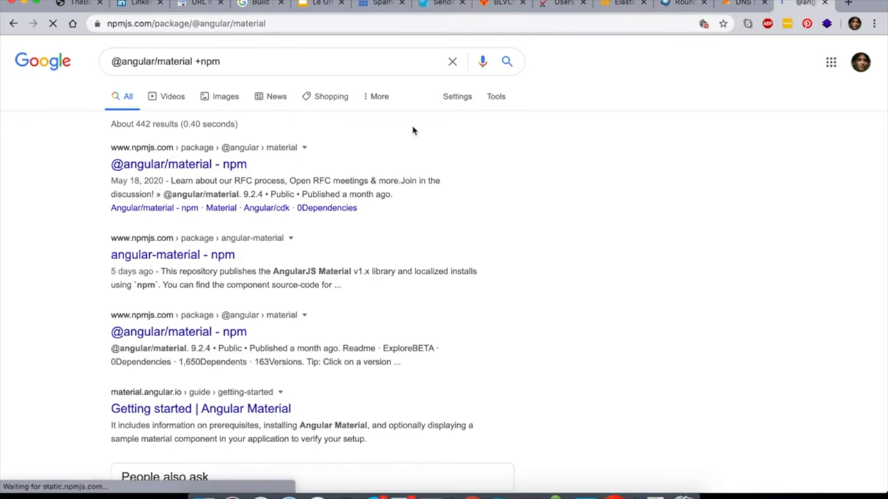
{"action": "left_click", "coordinate": [177, 163]}
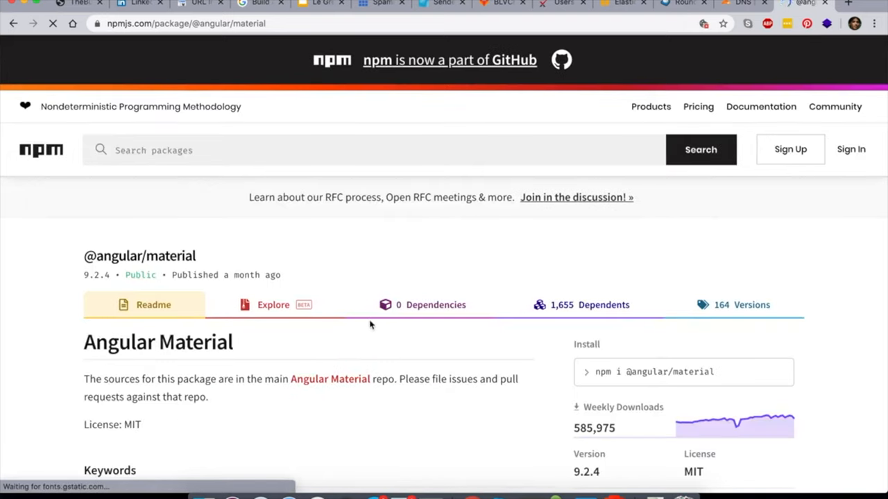
{"action": "scroll", "scroll_direction": "down", "scroll_amount": 3}
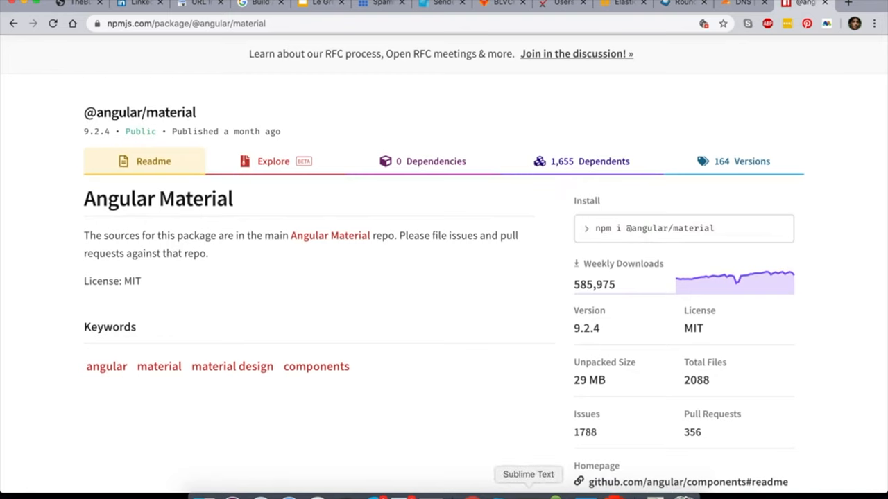
{"action": "left_click", "coordinate": [528, 474]}
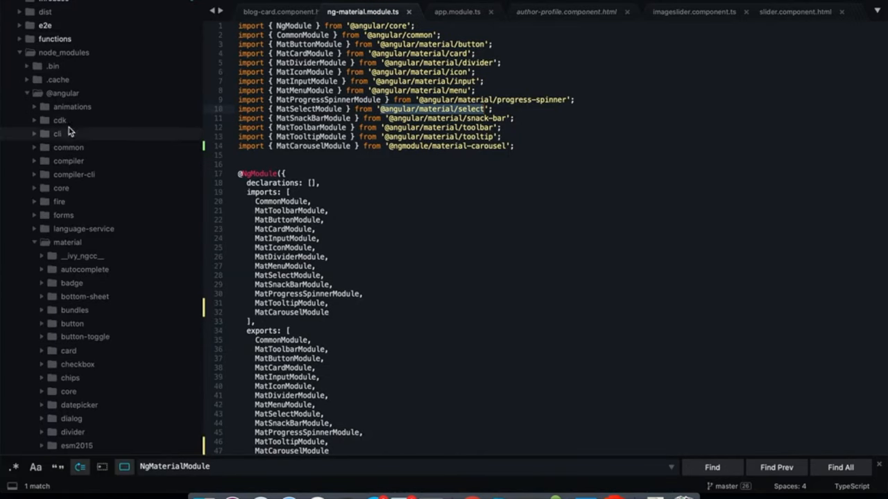
Switch to app.module.ts, where NgMaterialModule is imported
{"action": "scroll", "scroll_direction": "down", "scroll_amount": 3}
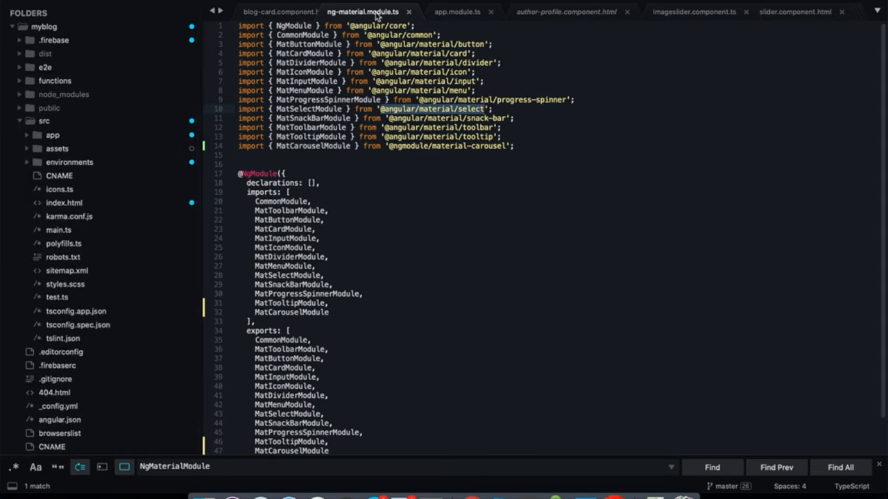
{"action": "left_click", "coordinate": [456, 11]}
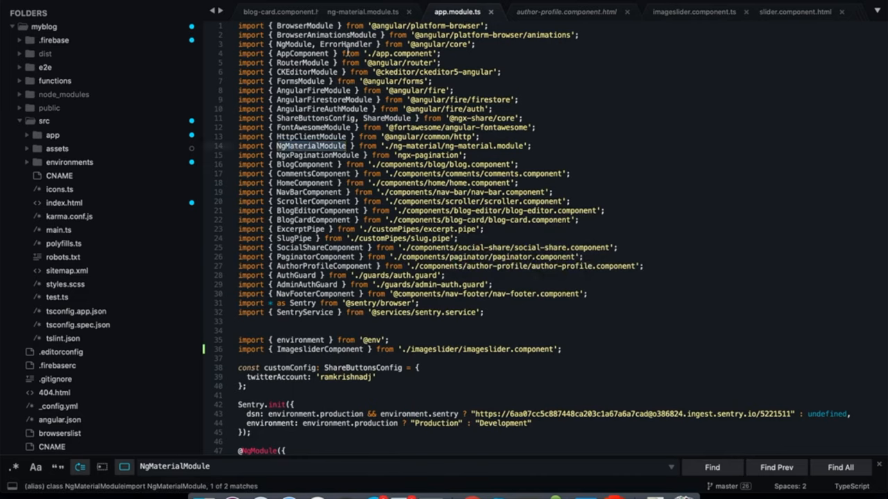
Locate NgMaterialModule in AppModule's imports array, then return to ng-material.module.ts
{"action": "left_click", "coordinate": [362, 11]}
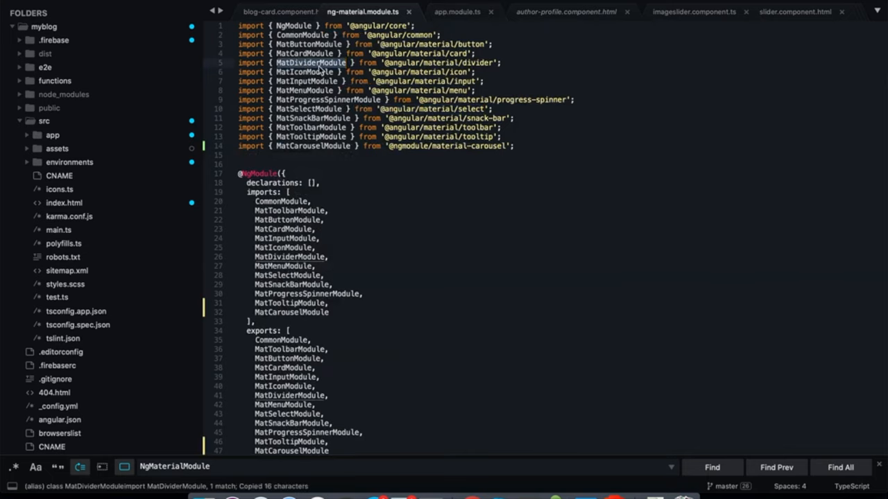
{"action": "left_click", "coordinate": [457, 11]}
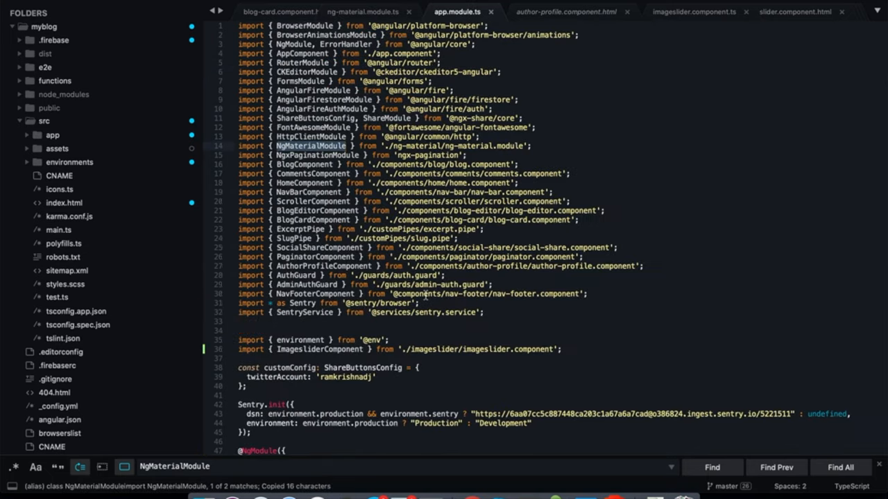
{"action": "scroll", "scroll_direction": "down", "scroll_amount": 3}
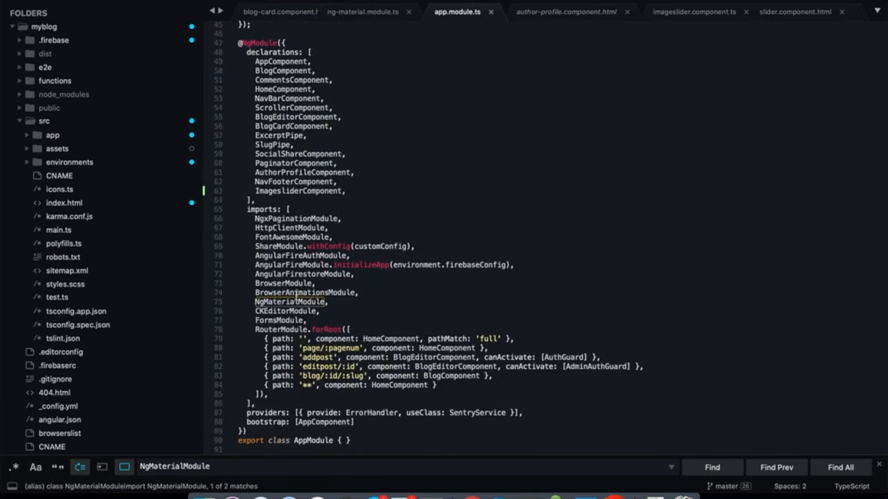
{"action": "left_click", "coordinate": [330, 302]}
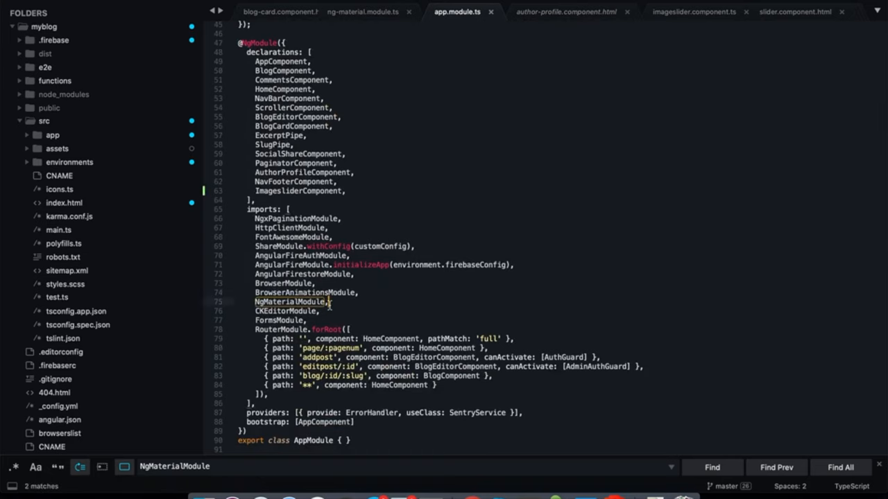
{"action": "scroll", "scroll_direction": "up", "scroll_amount": 3}
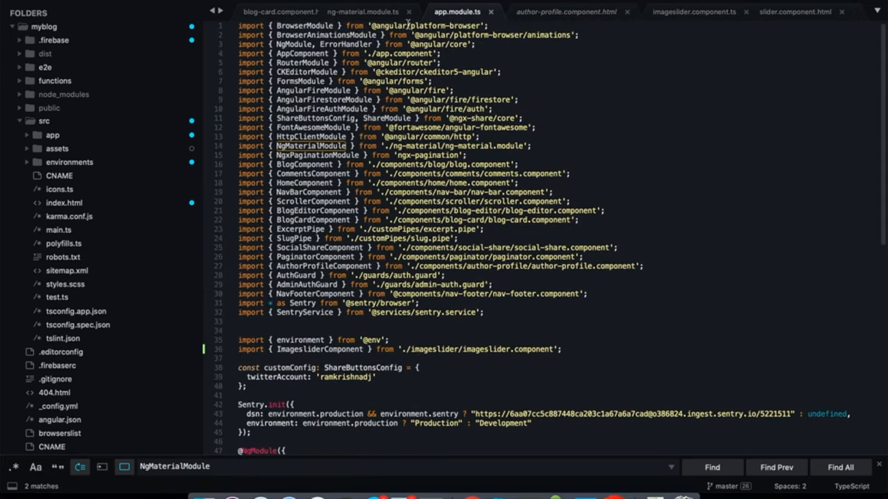
{"action": "left_click", "coordinate": [362, 11]}
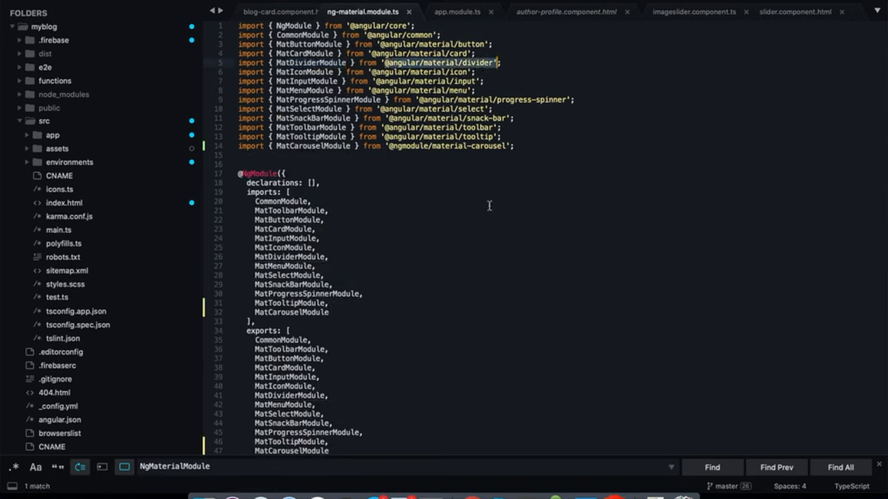
{"action": "mouse_move", "coordinate": [405, 215]}
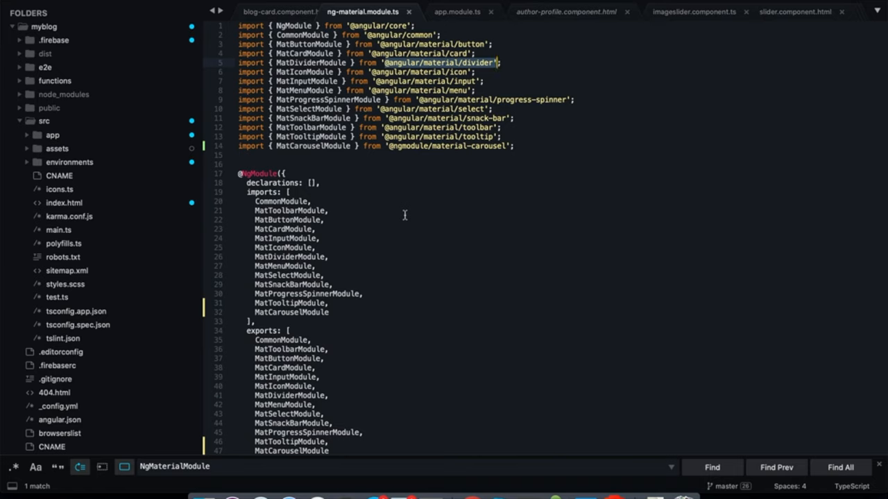
{"action": "mouse_move", "coordinate": [336, 16]}
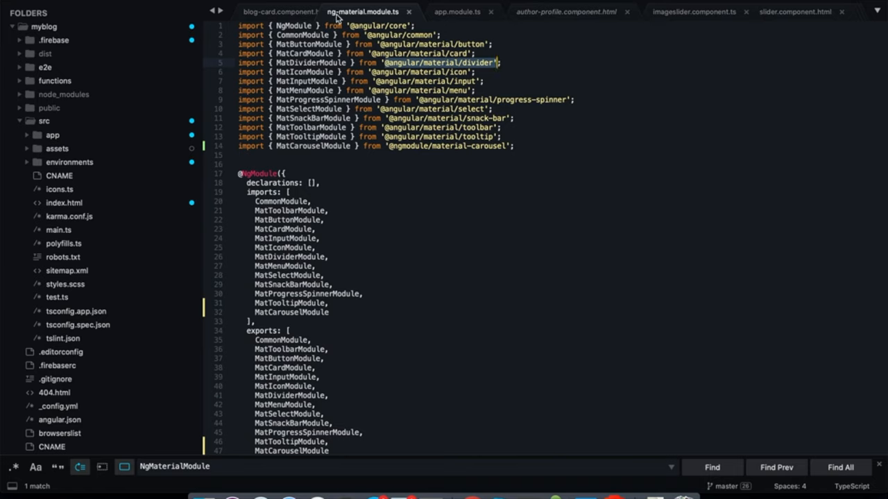
{"action": "mouse_move", "coordinate": [363, 11]}
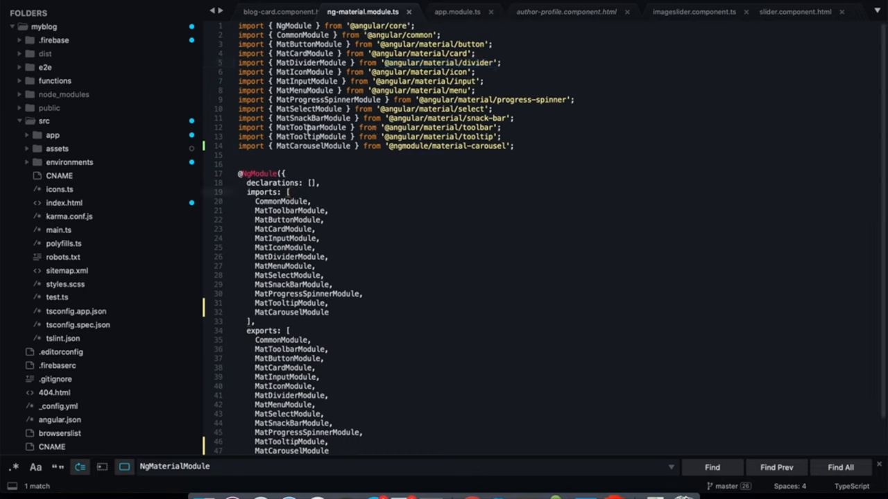
{"action": "mouse_move", "coordinate": [385, 186]}
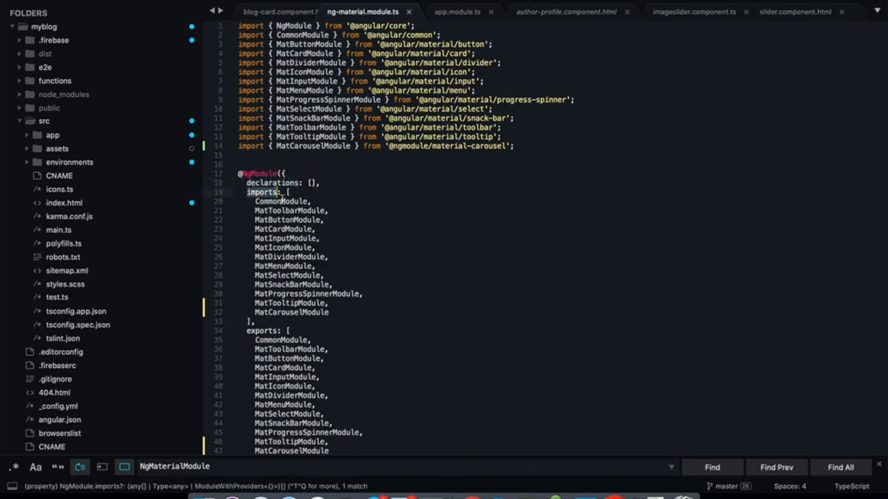
Highlight the module's imports list and the NgMaterialModule class name, then switch to app.module.ts
{"action": "double_click", "coordinate": [280, 201]}
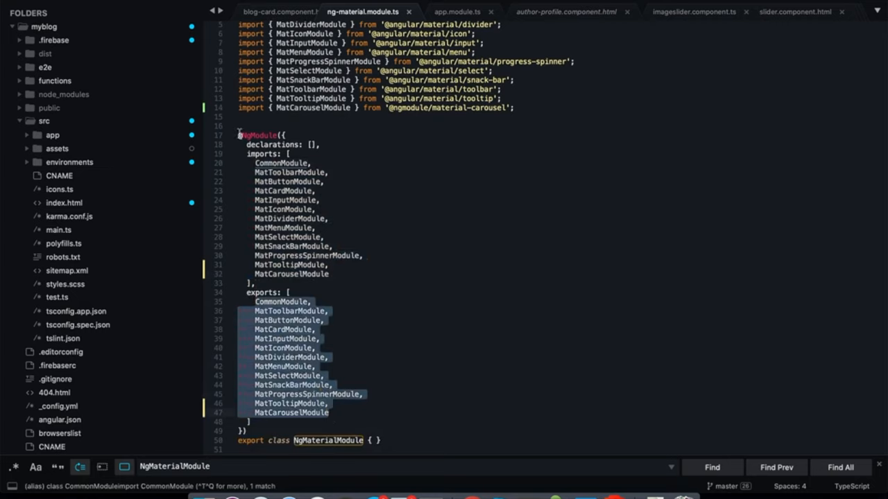
{"action": "mouse_move", "coordinate": [259, 135]}
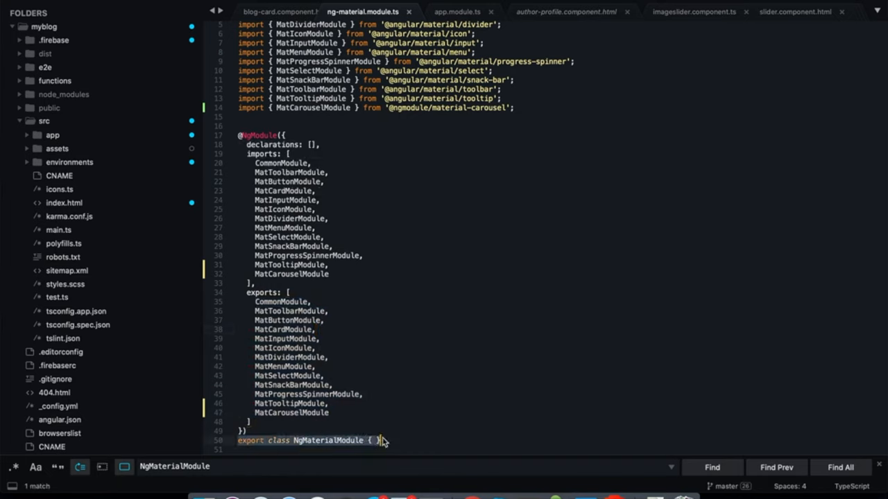
{"action": "double_click", "coordinate": [327, 441]}
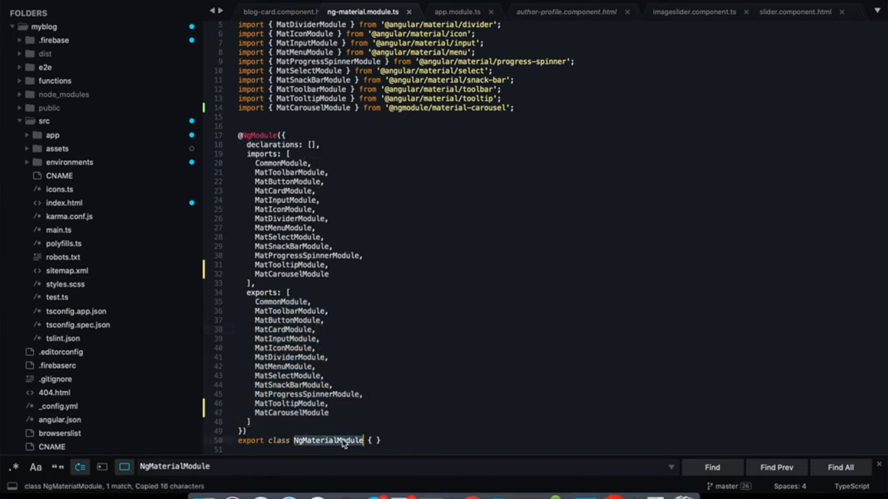
{"action": "mouse_move", "coordinate": [494, 339]}
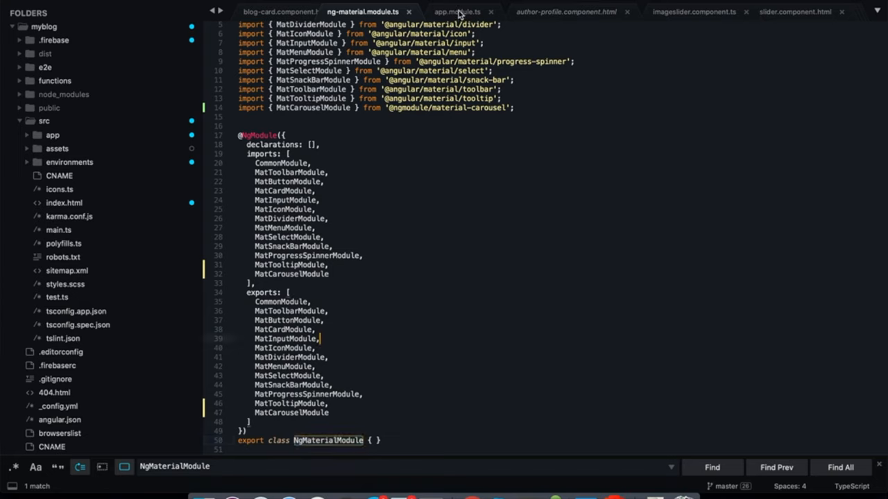
{"action": "mouse_move", "coordinate": [458, 12]}
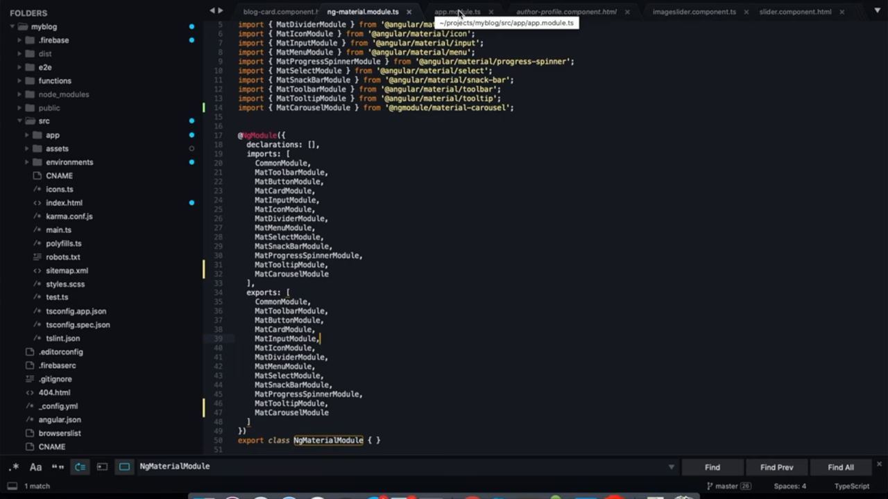
{"action": "left_click", "coordinate": [457, 11]}
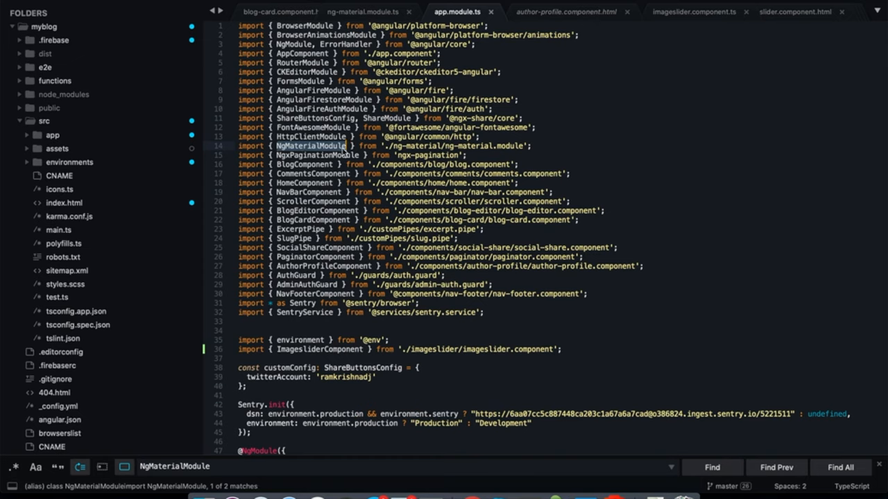
{"action": "mouse_move", "coordinate": [373, 19]}
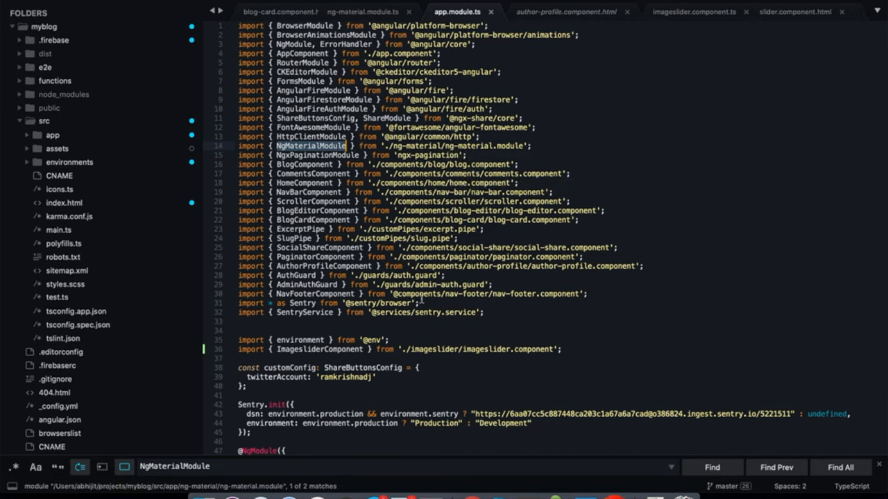
Review the NgModule imports array and switch to author-profile.component.html
{"action": "scroll", "scroll_direction": "down", "scroll_amount": 3}
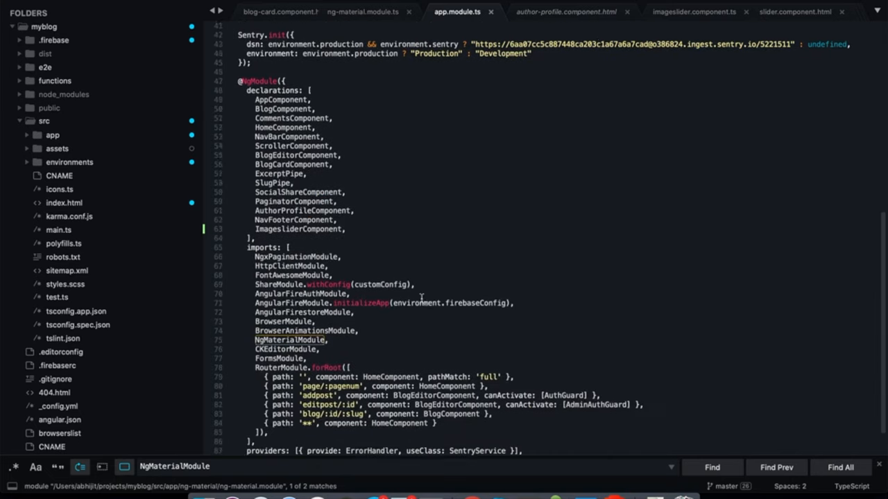
{"action": "scroll", "scroll_direction": "down", "scroll_amount": 3}
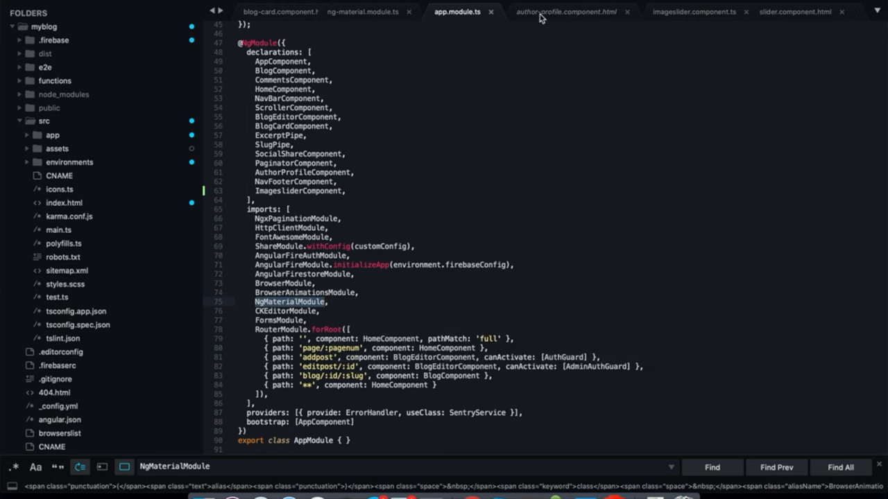
{"action": "left_click", "coordinate": [566, 11]}
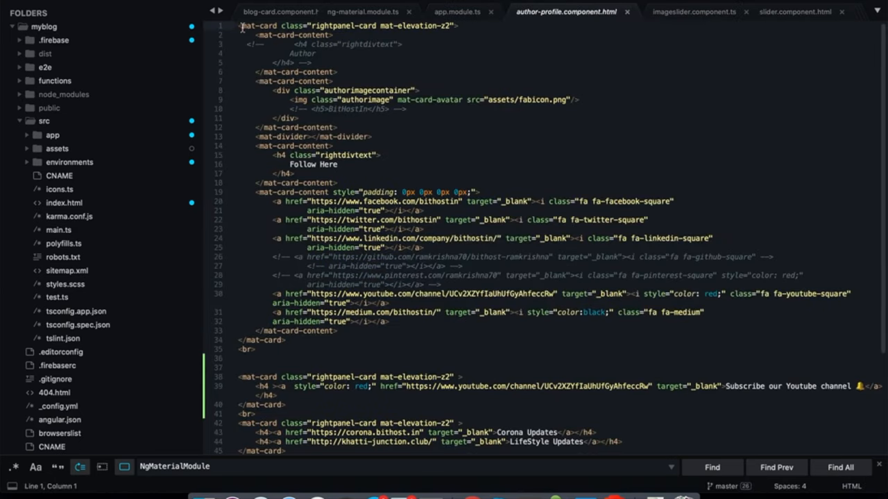
Highlight the mat-card tag and scroll through the author-profile template to its YouTube iframes
{"action": "double_click", "coordinate": [258, 25]}
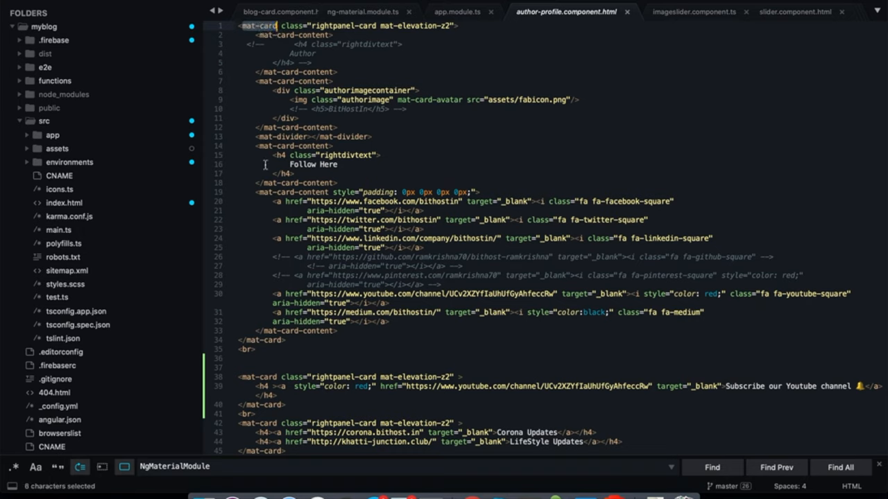
{"action": "scroll", "scroll_direction": "down", "scroll_amount": 3}
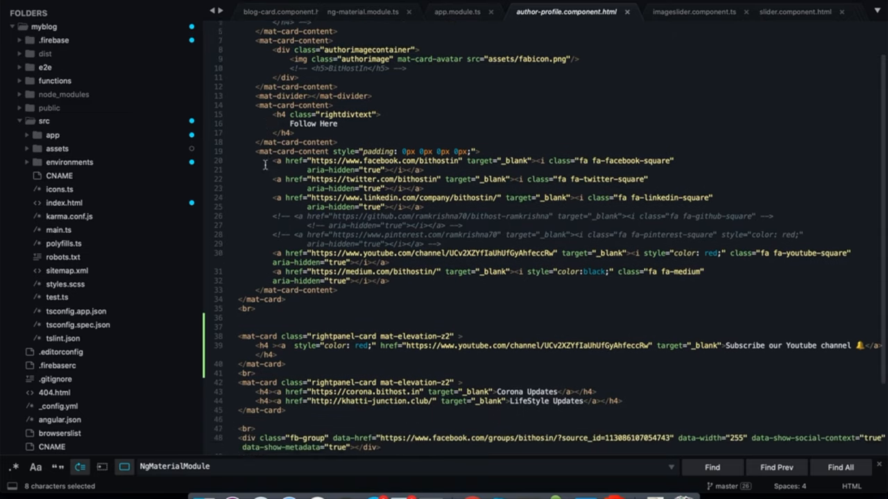
{"action": "scroll", "scroll_direction": "down", "scroll_amount": 3}
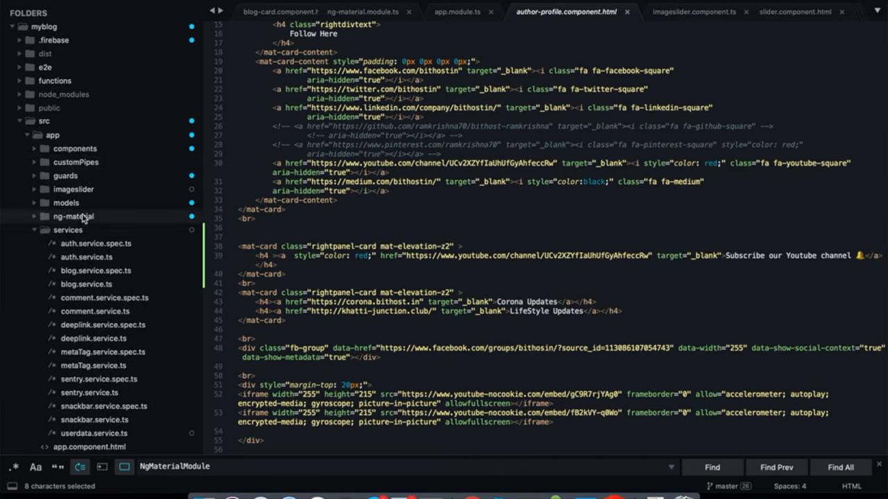
{"action": "mouse_move", "coordinate": [75, 148]}
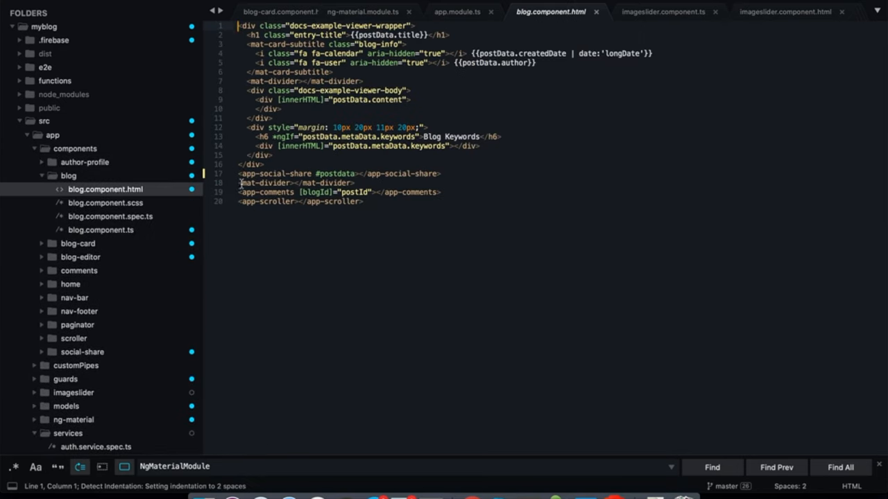
Highlight the mat-divider element line in blog.component.html
{"action": "left_click_drag", "start_coordinate": [238, 183], "coordinate": [355, 183]}
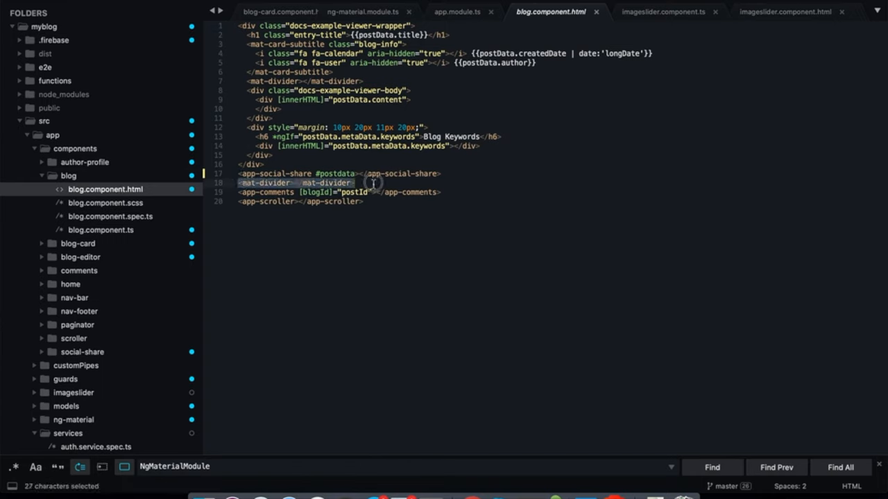
{"action": "mouse_move", "coordinate": [242, 89]}
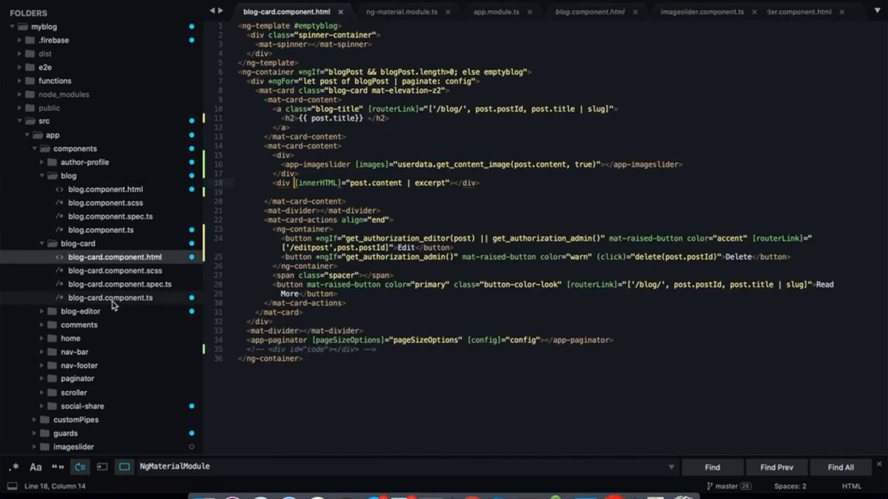
{"action": "mouse_move", "coordinate": [444, 264]}
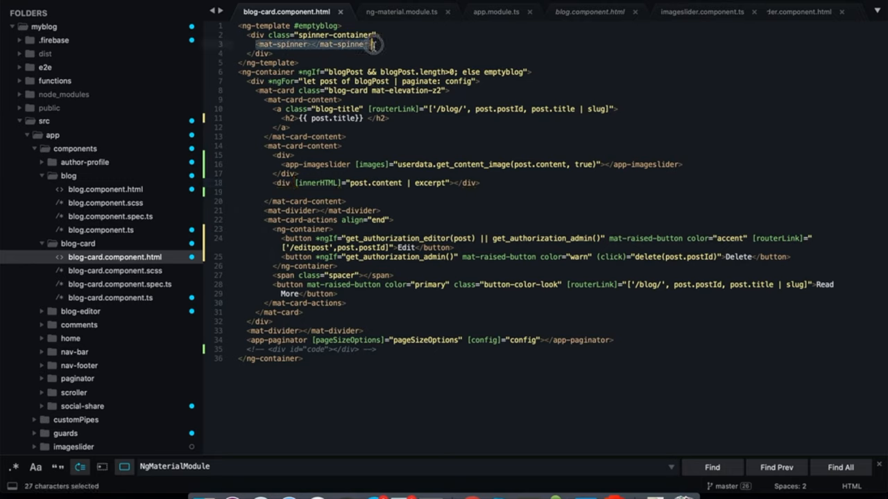
{"action": "mouse_move", "coordinate": [373, 45]}
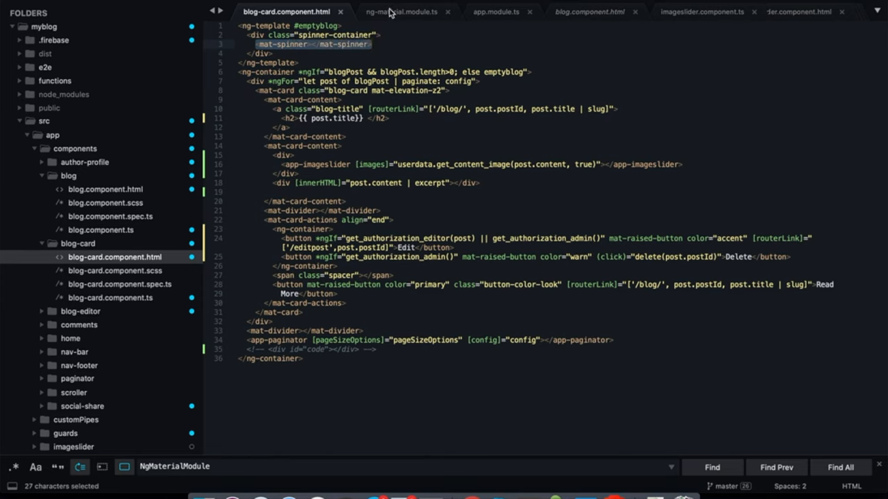
Switch back to ng-material.module.ts and scroll to its Material imports at the top
{"action": "left_click", "coordinate": [401, 11]}
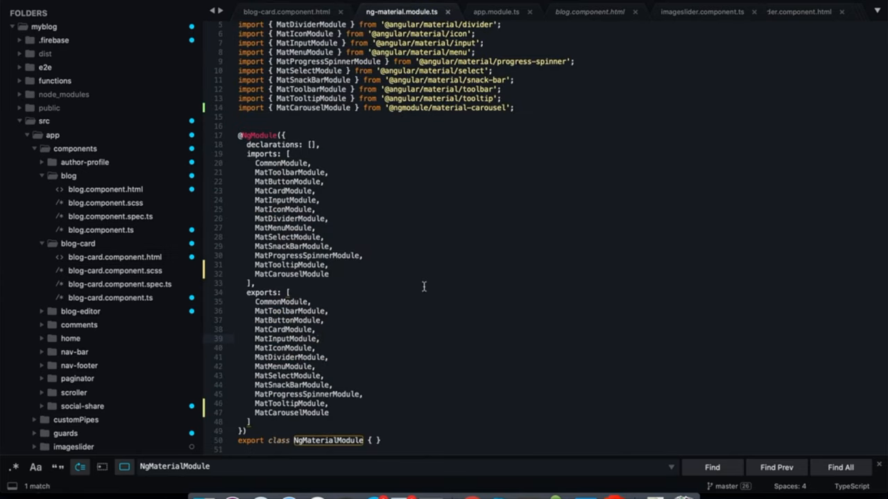
{"action": "scroll", "scroll_direction": "up", "scroll_amount": 3}
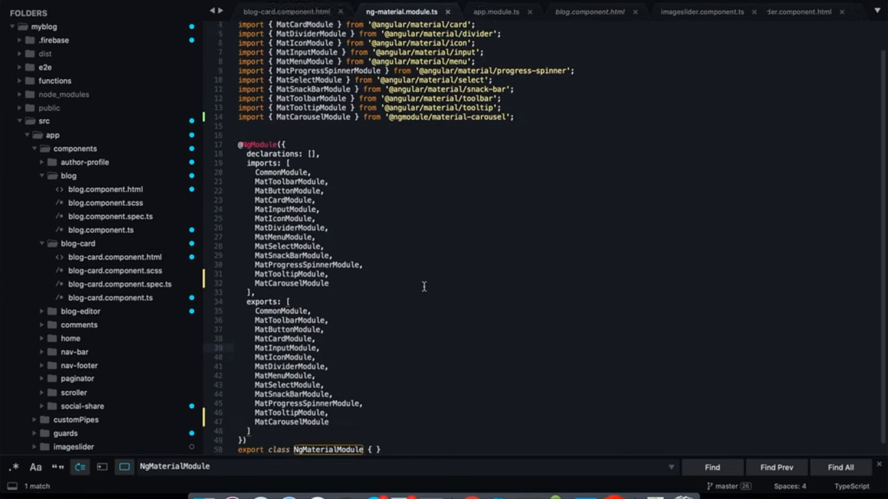
{"action": "scroll", "scroll_direction": "up", "scroll_amount": 3}
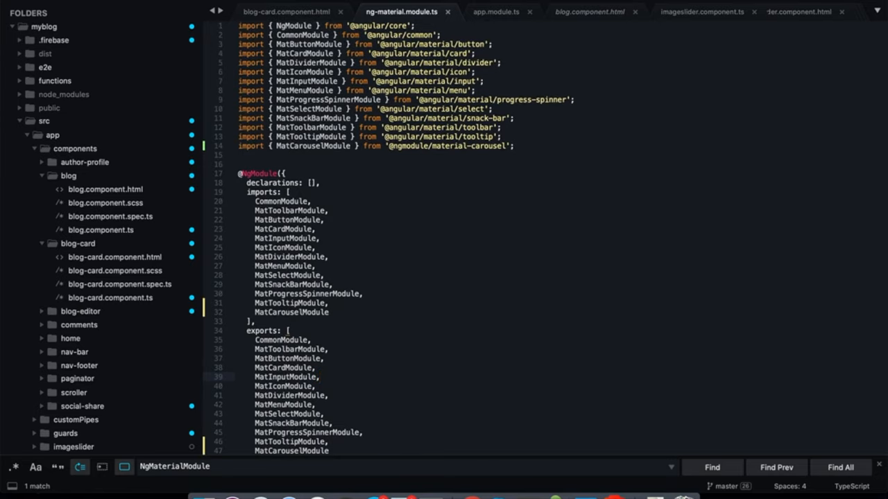